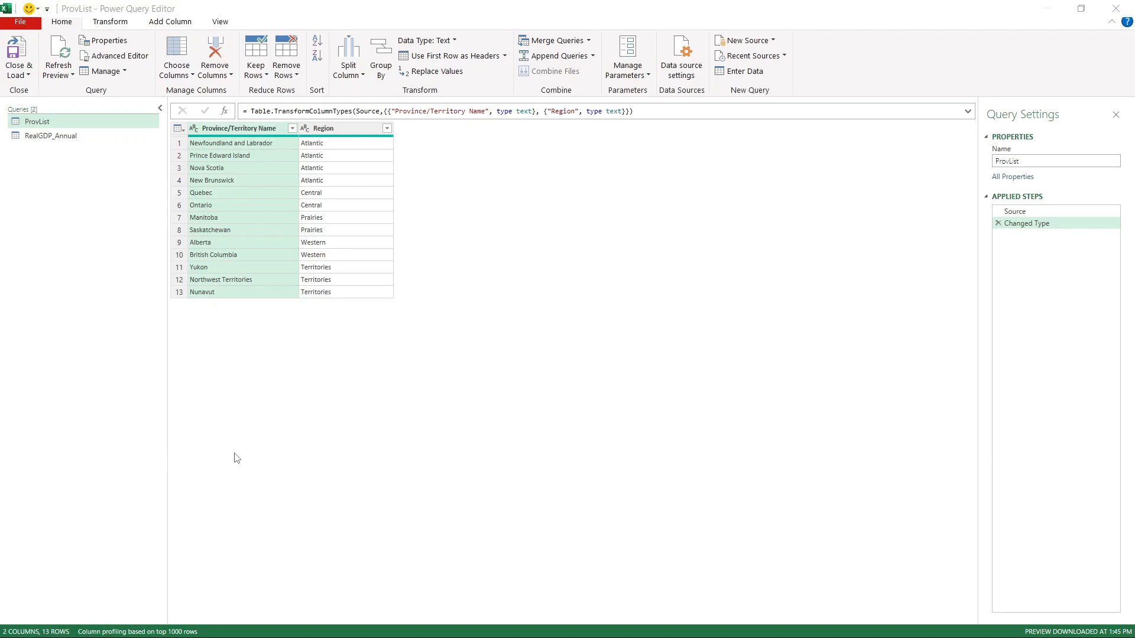
mouse_move(55, 257)
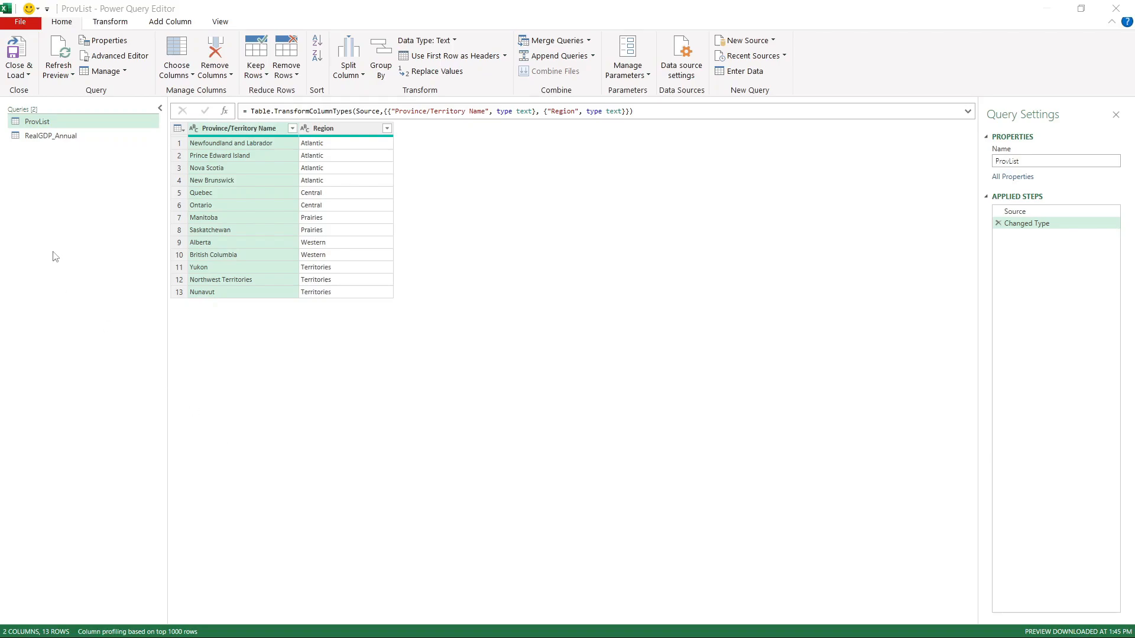
mouse_move(121, 153)
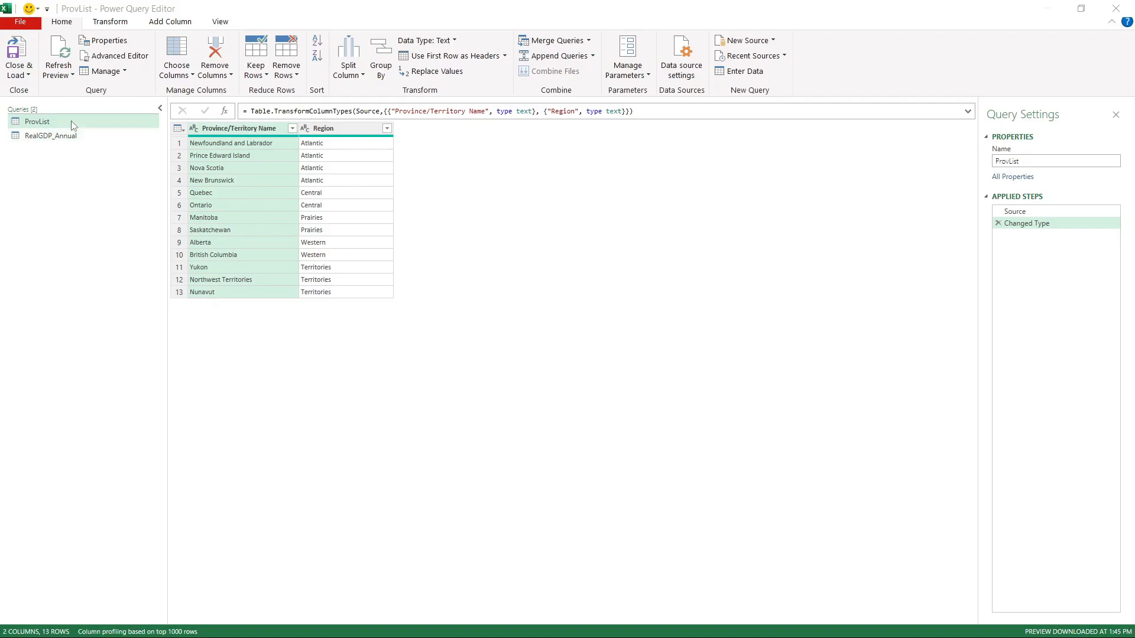
mouse_move(84, 291)
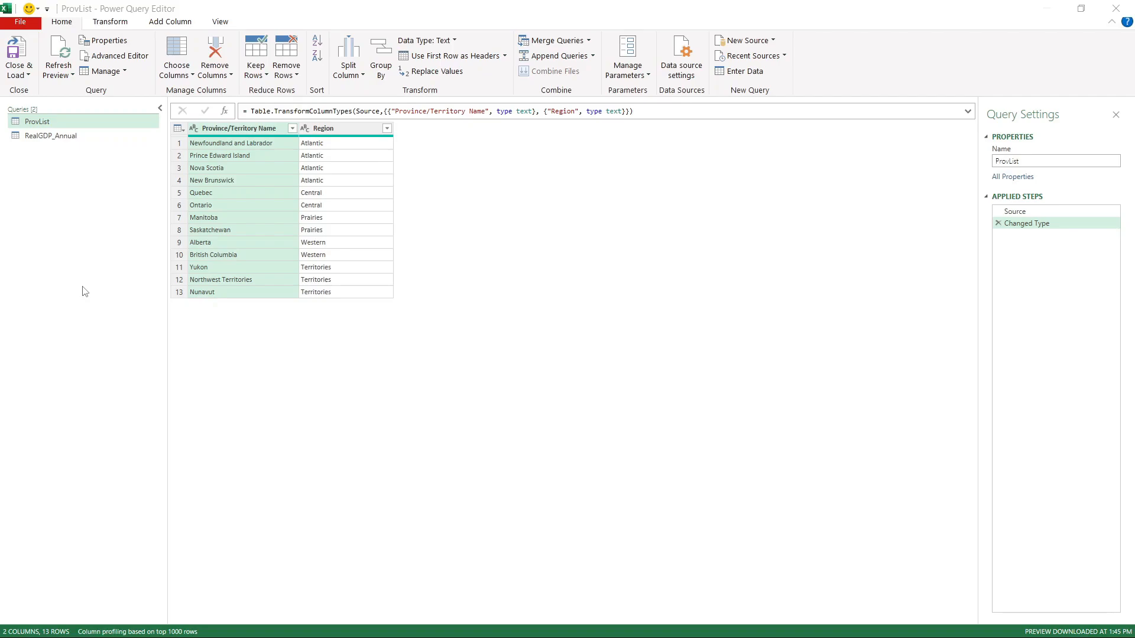
mouse_move(121, 220)
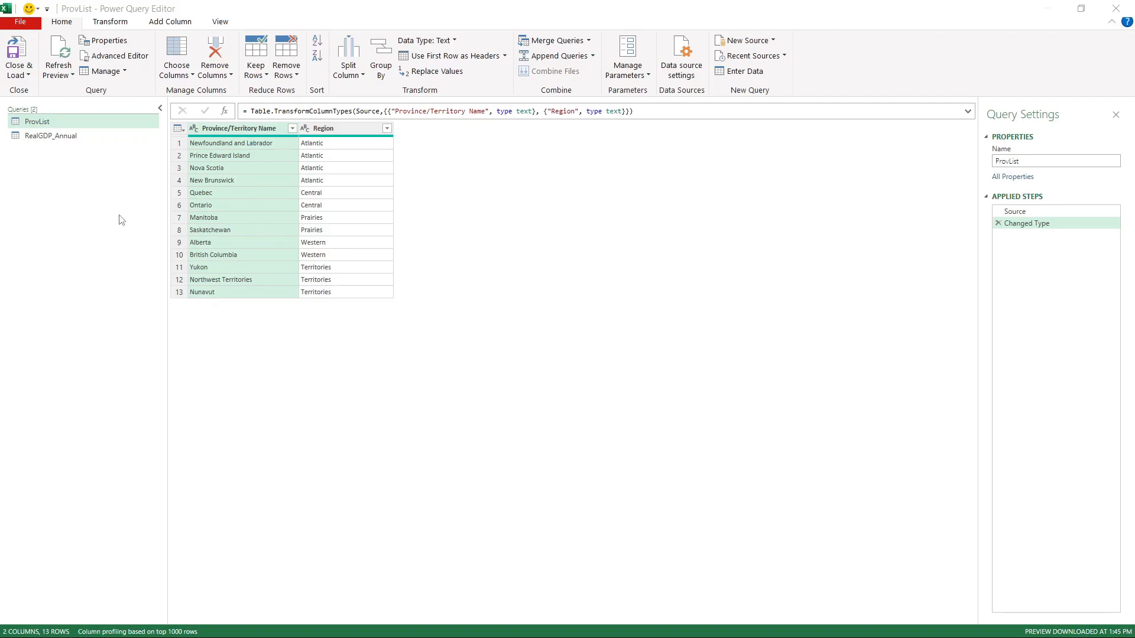
Switch to the RealGDP_Annual query to inspect its Geo column.
left_click(51, 135)
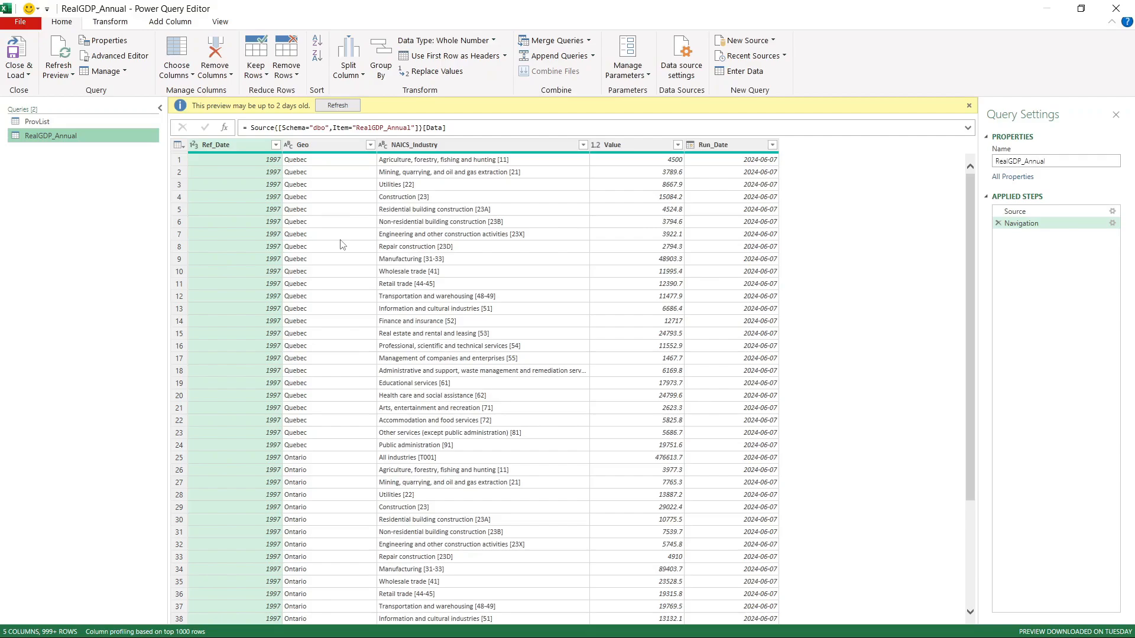
mouse_move(402, 315)
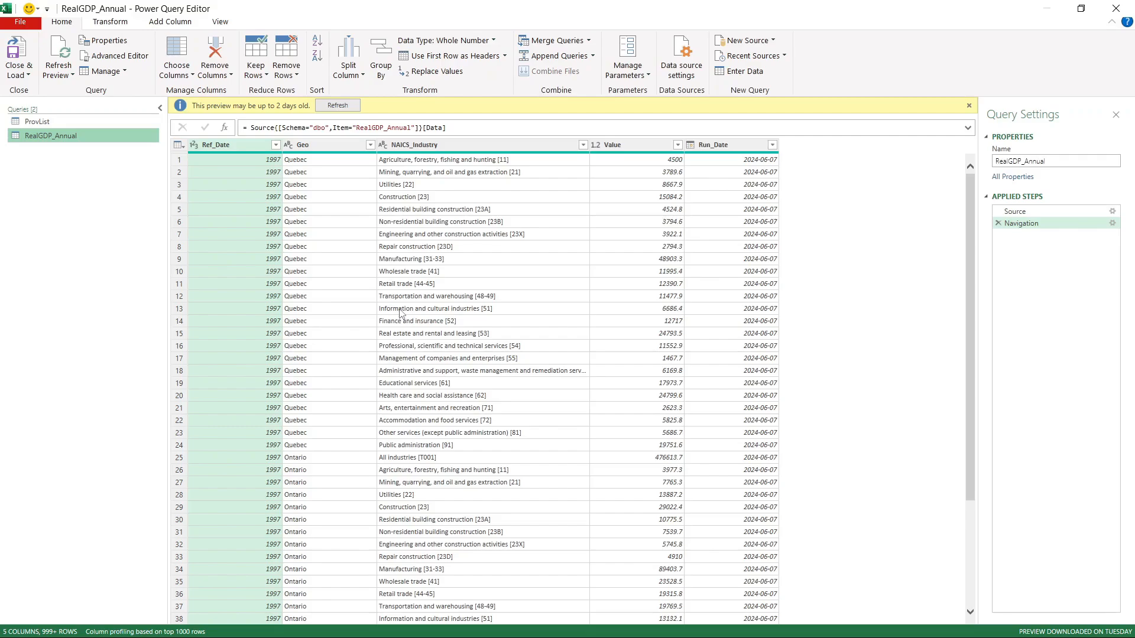
mouse_move(440, 217)
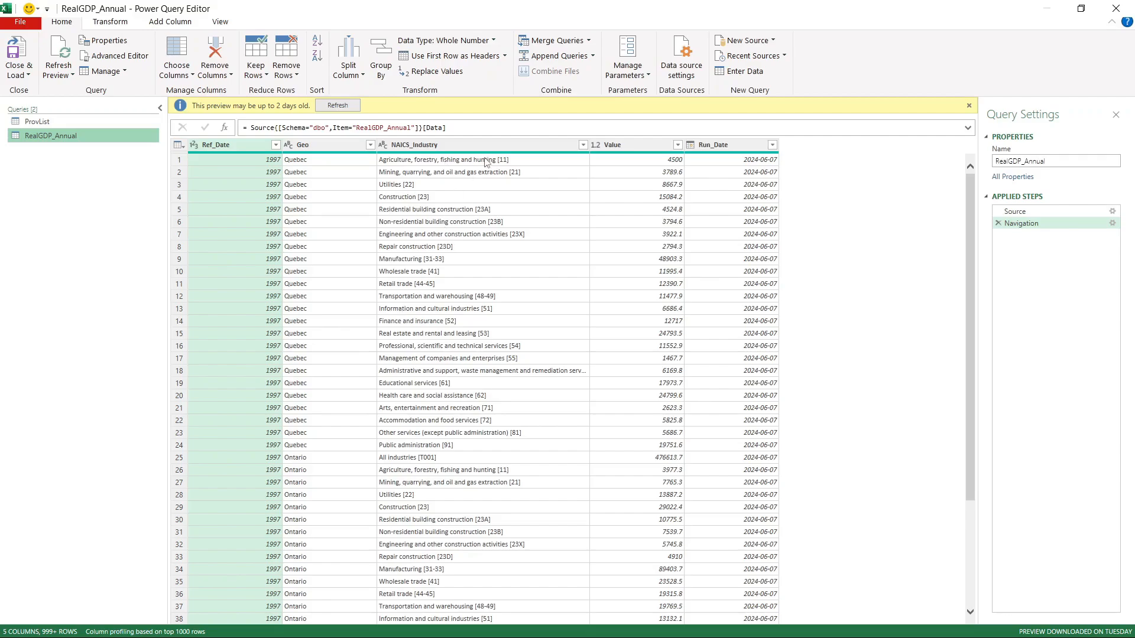
mouse_move(326, 149)
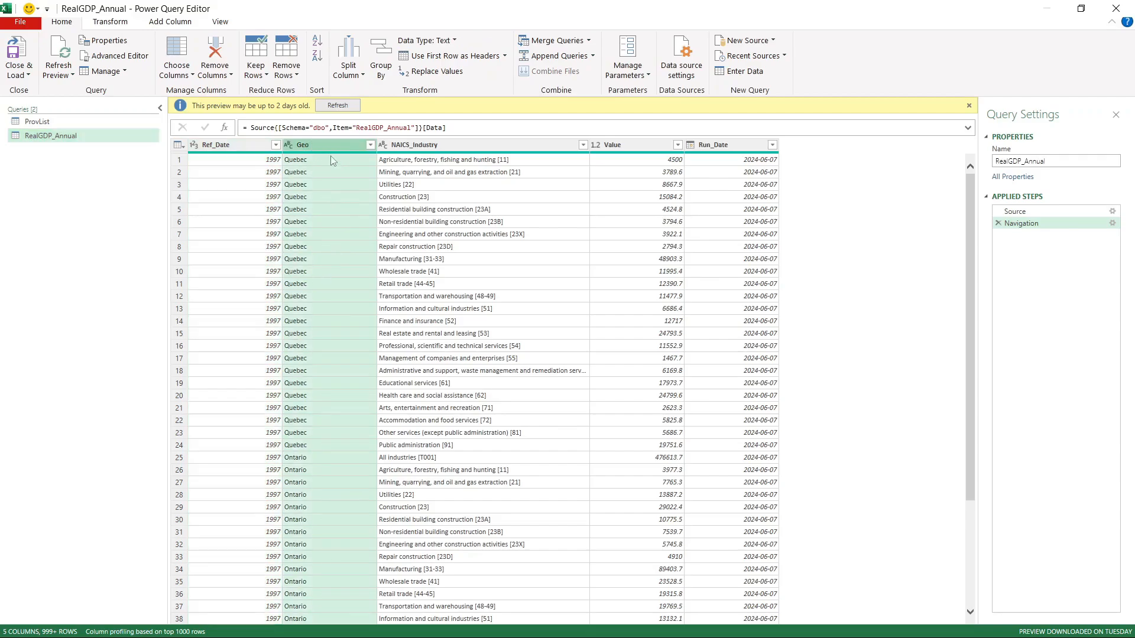
mouse_move(331, 173)
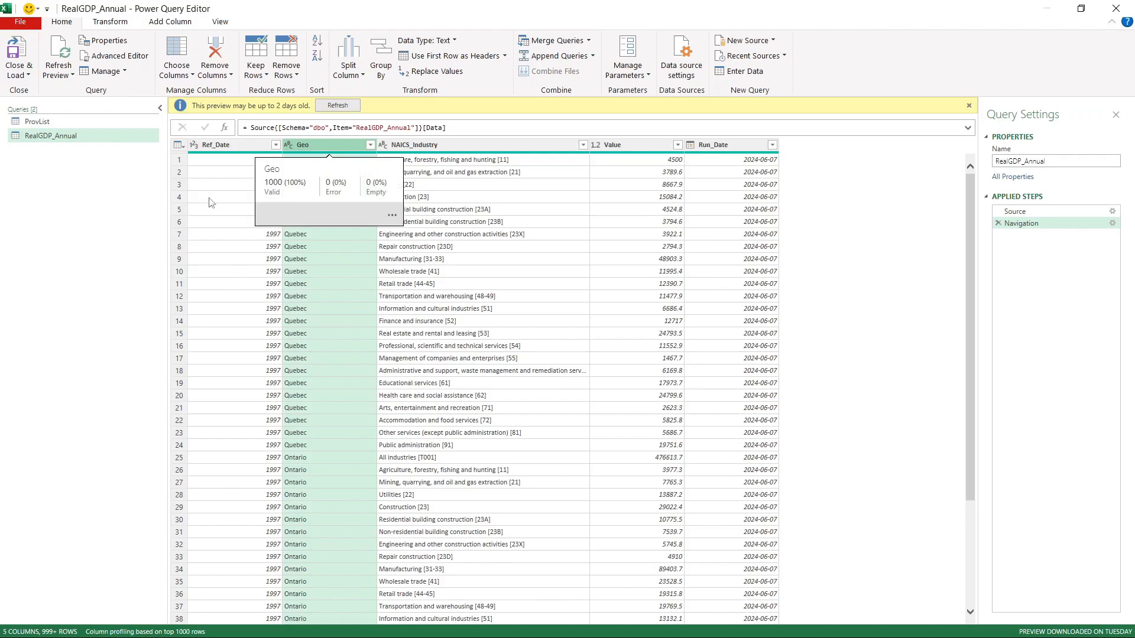
Filter ProvList's Region to Western, leaving Alberta and British Columbia.
left_click(36, 121)
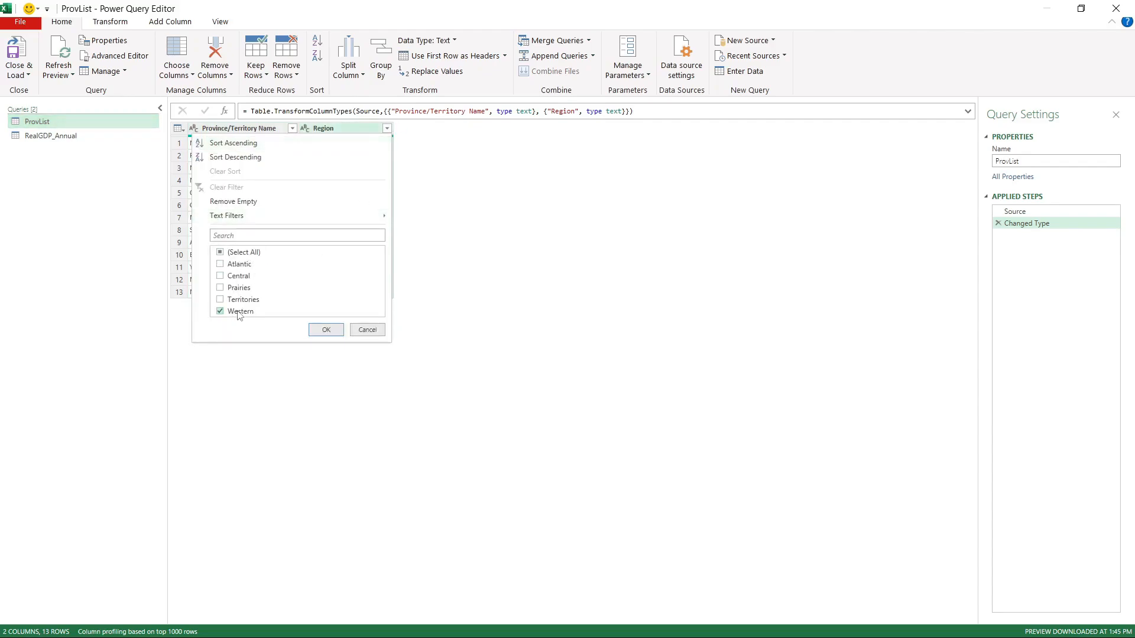
left_click(325, 330)
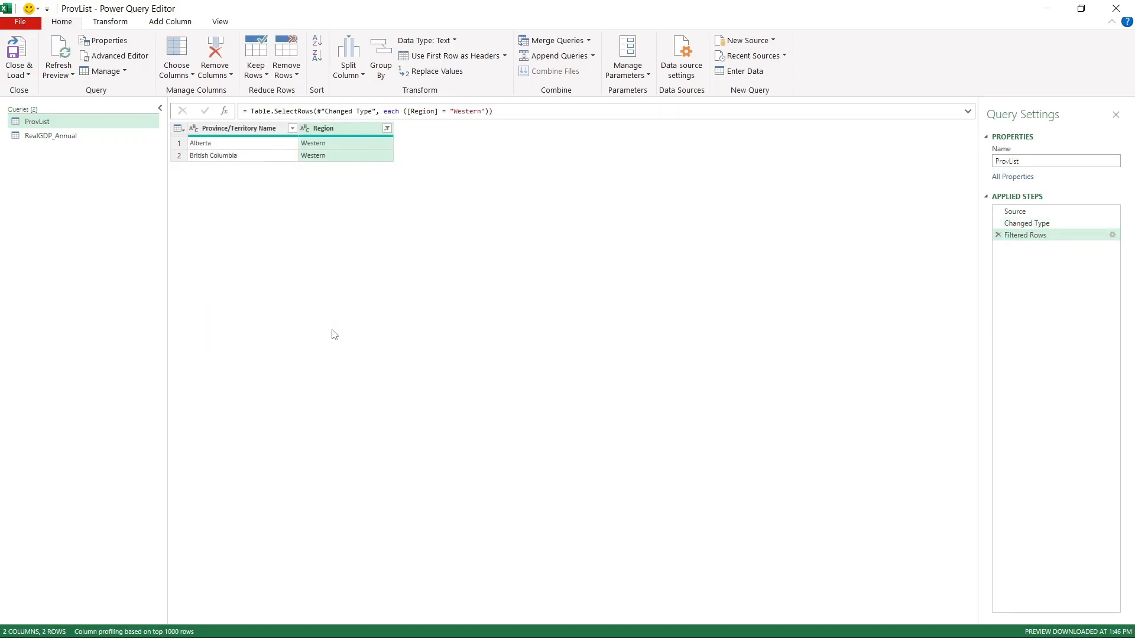
mouse_move(211, 175)
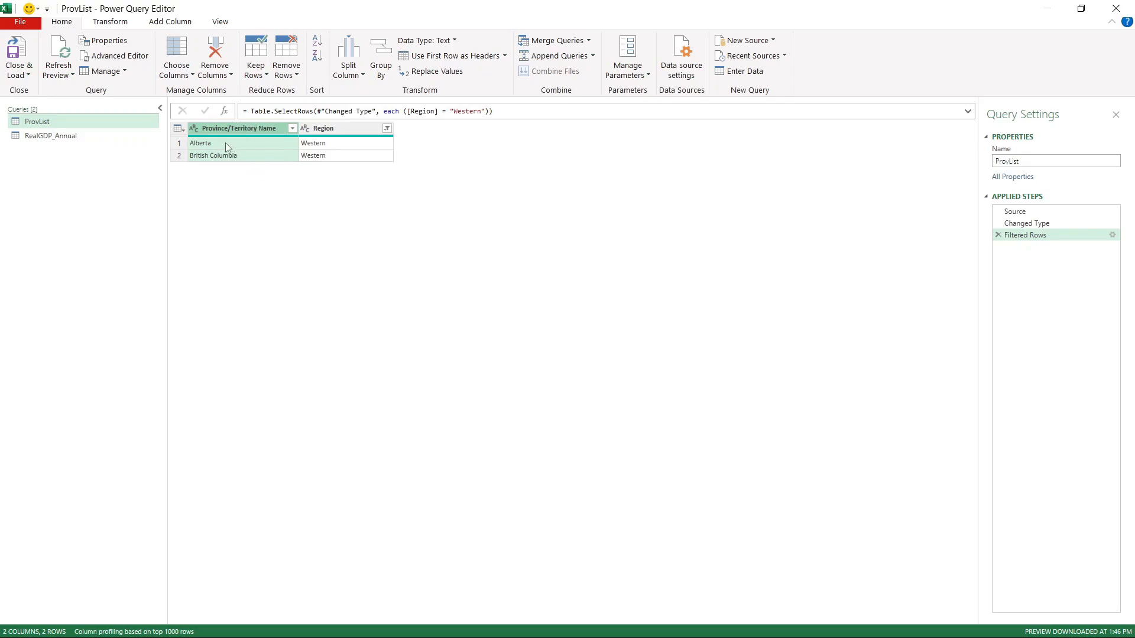
mouse_move(253, 150)
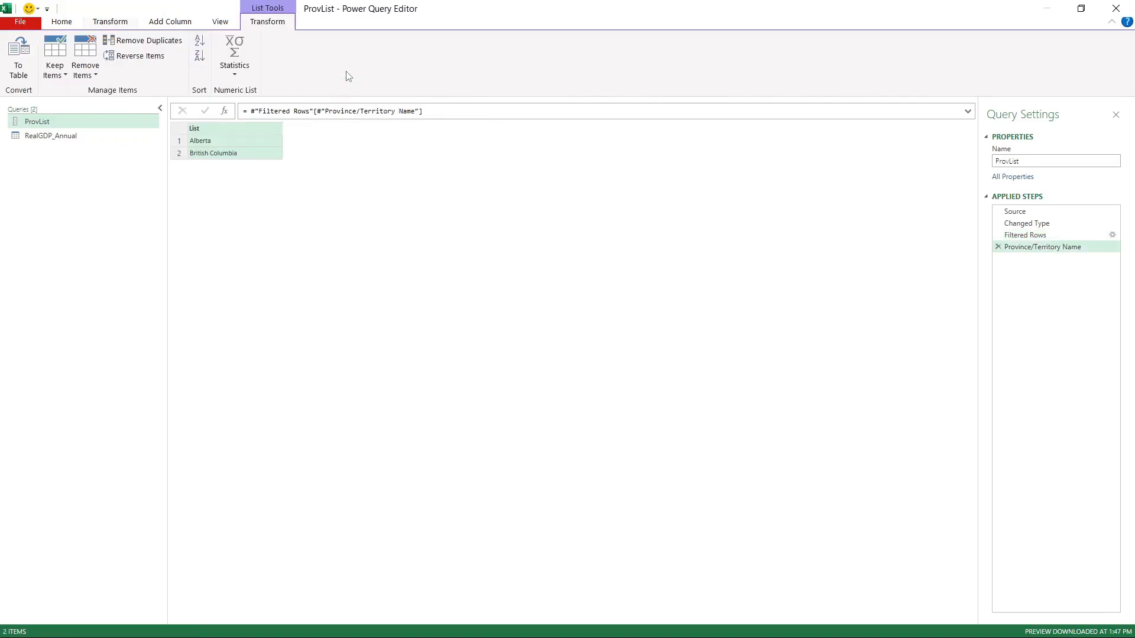
mouse_move(266, 148)
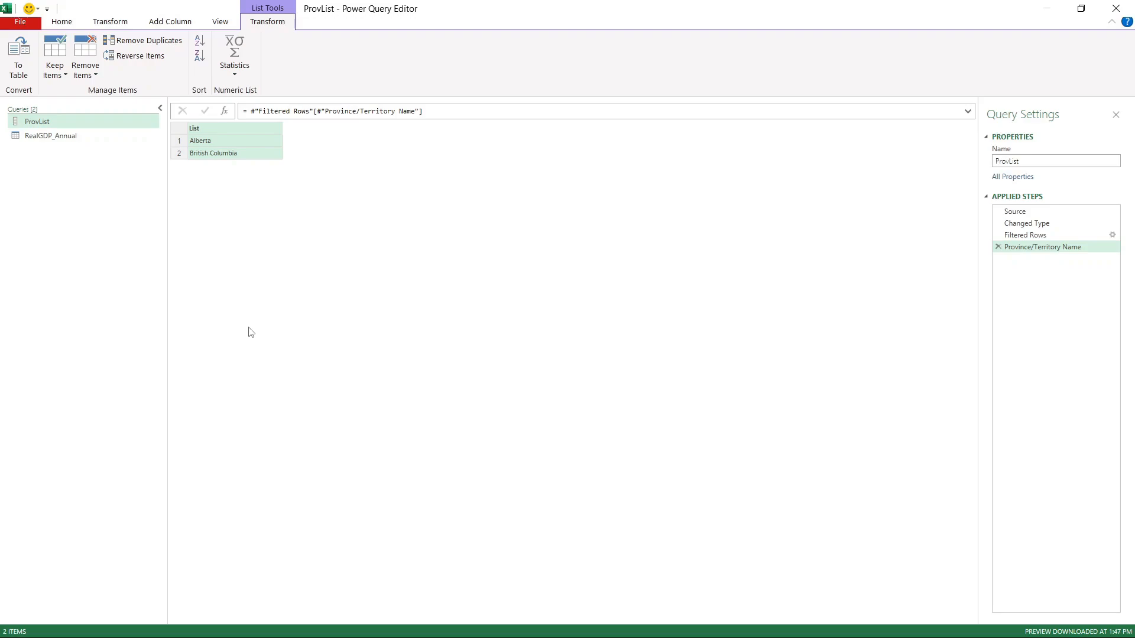
mouse_move(240, 293)
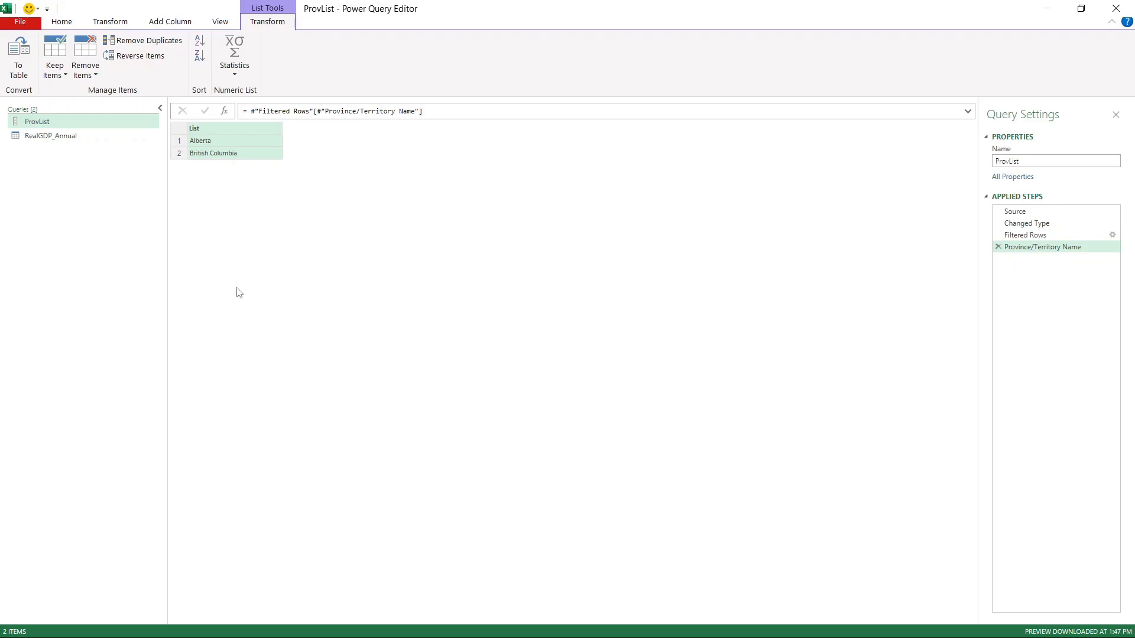
left_click(50, 134)
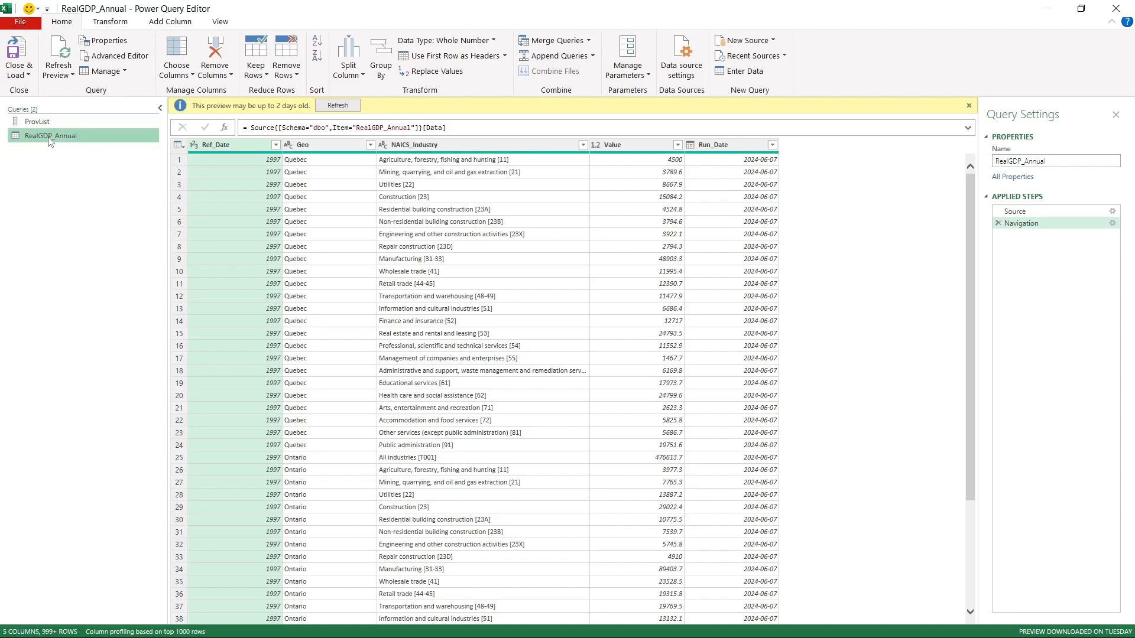
left_click(302, 145)
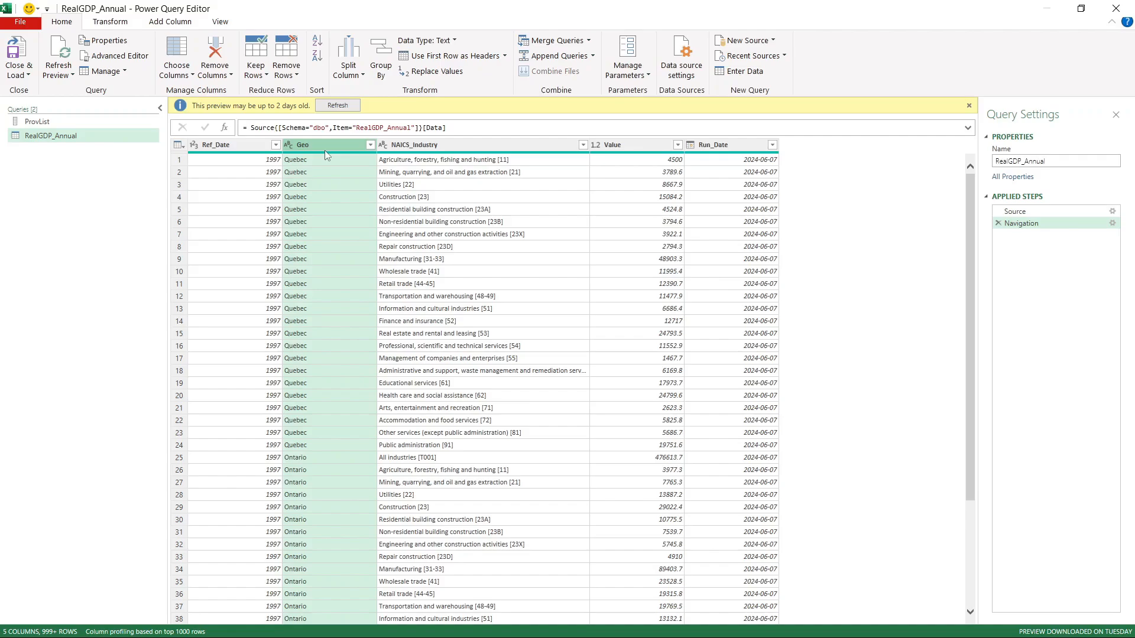
mouse_move(325, 154)
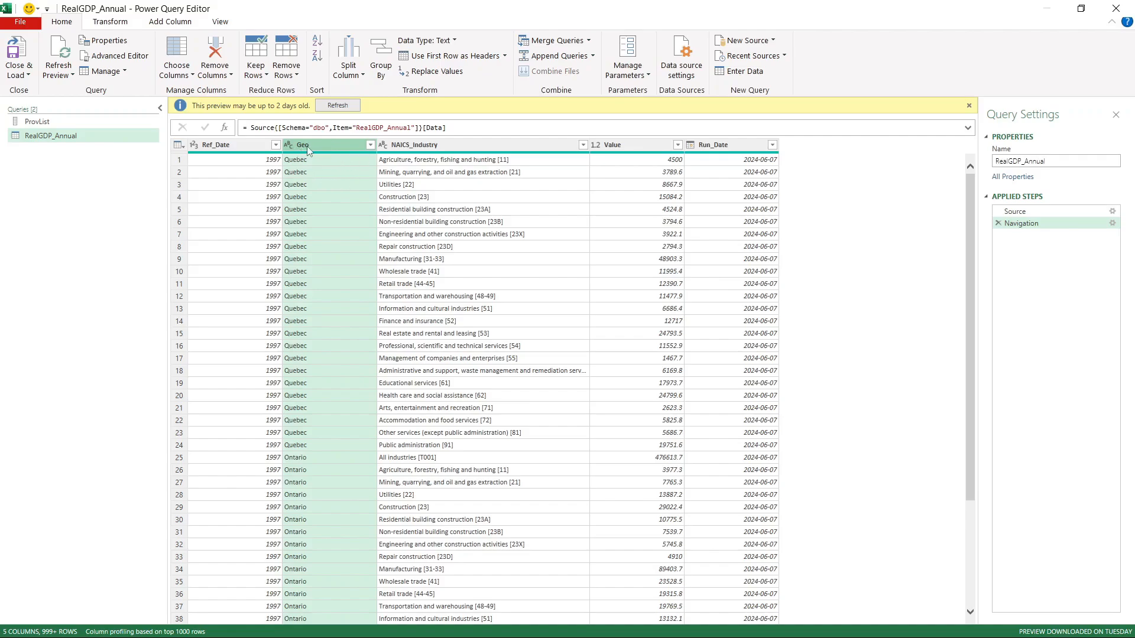
left_click(370, 144)
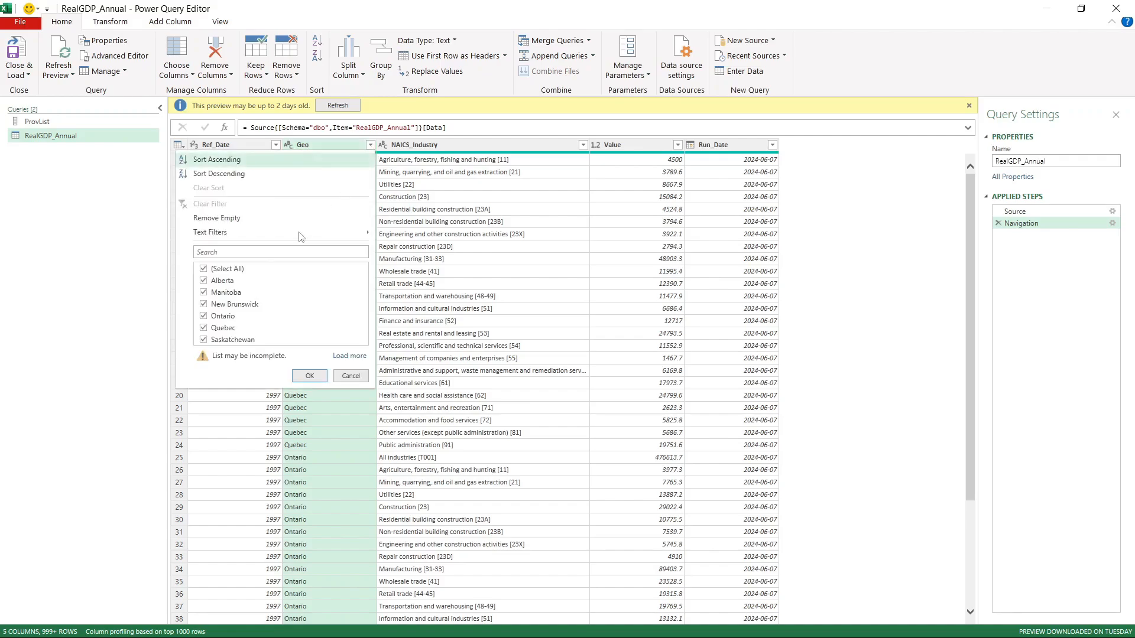
left_click(203, 268)
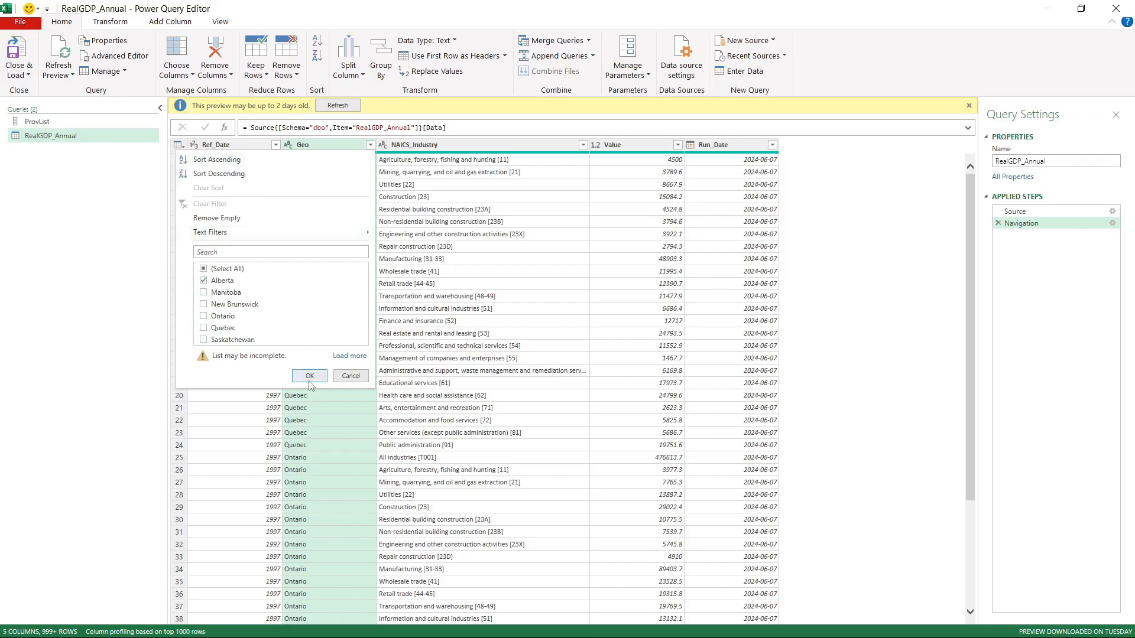
left_click(308, 376)
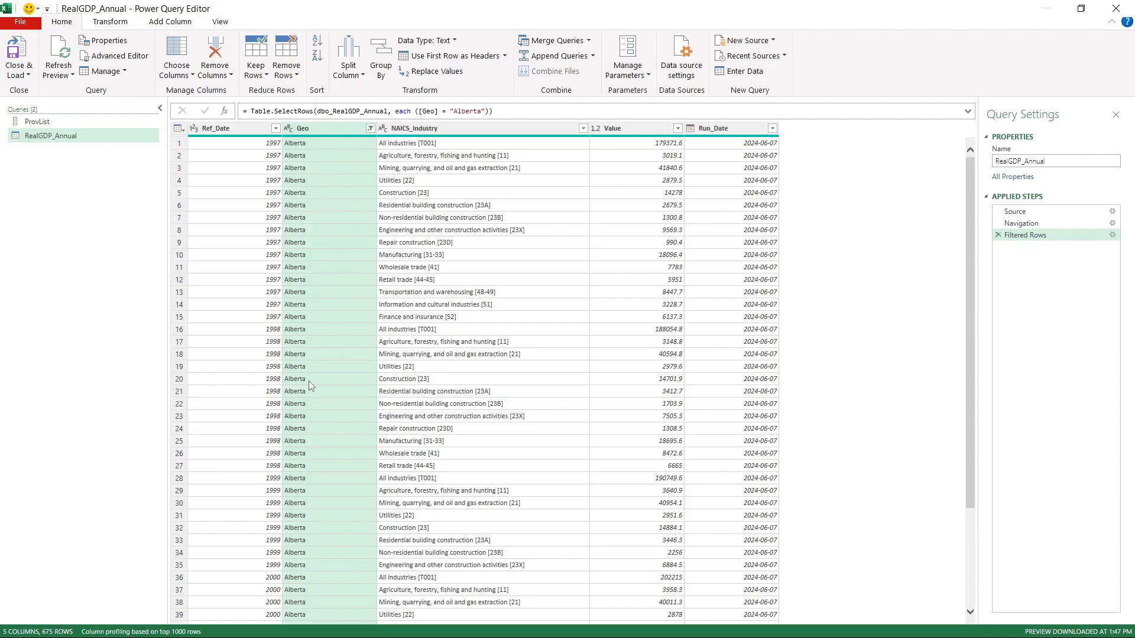
mouse_move(314, 375)
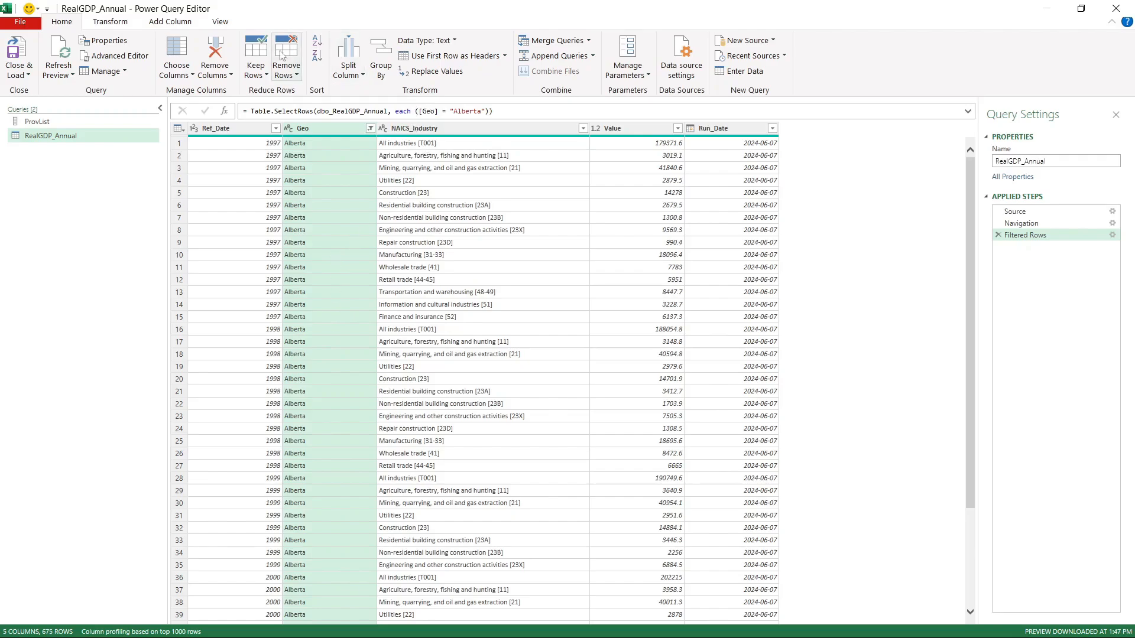
mouse_move(119, 55)
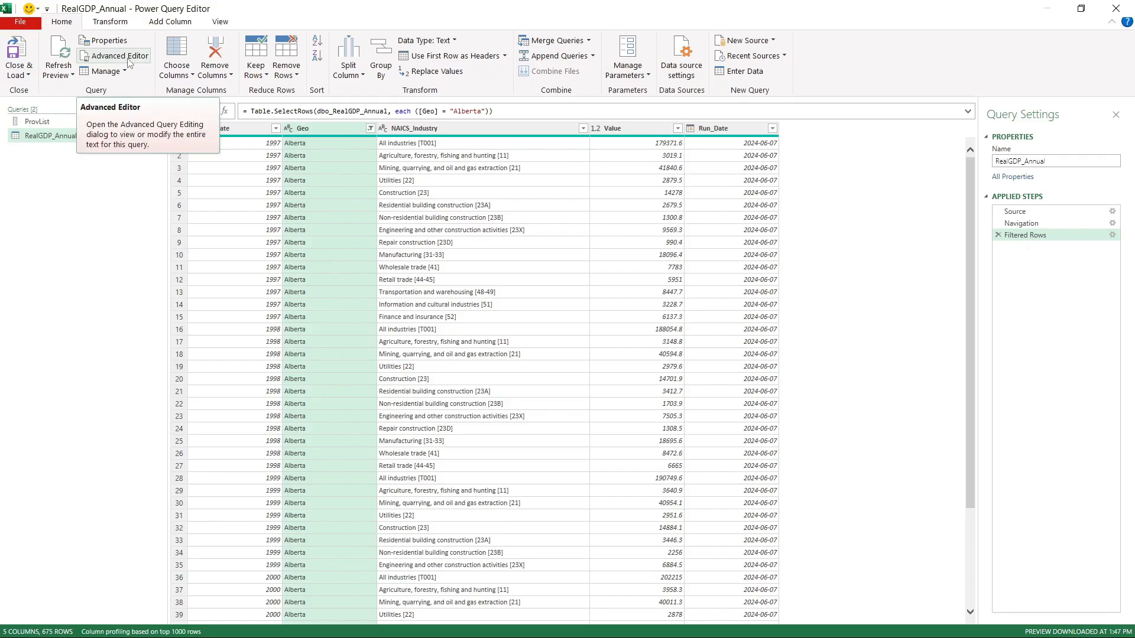
mouse_move(345, 334)
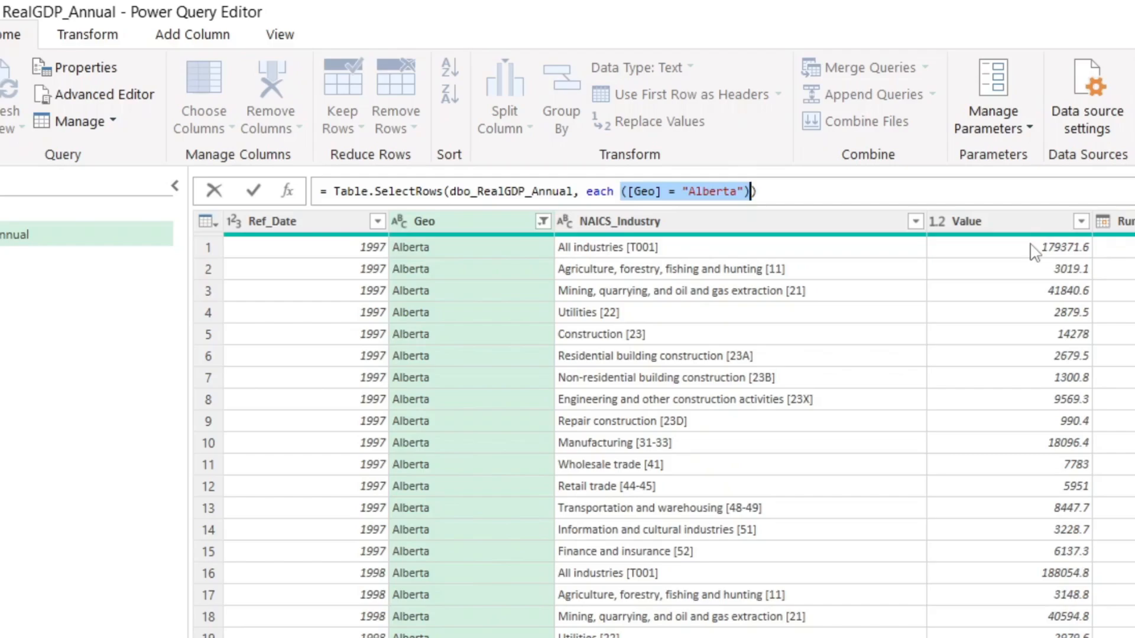
Rewrite the filter as each List.Contains(ProvList, [Geo]), picking ProvList from IntelliSense.
type("List.Contains(")
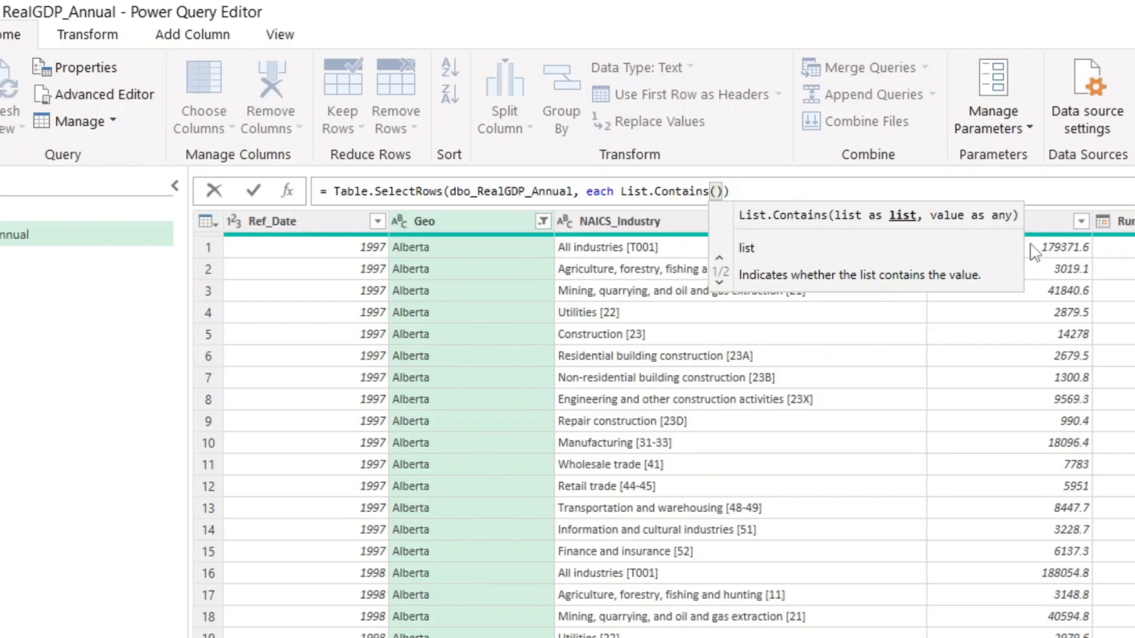
type("Pr")
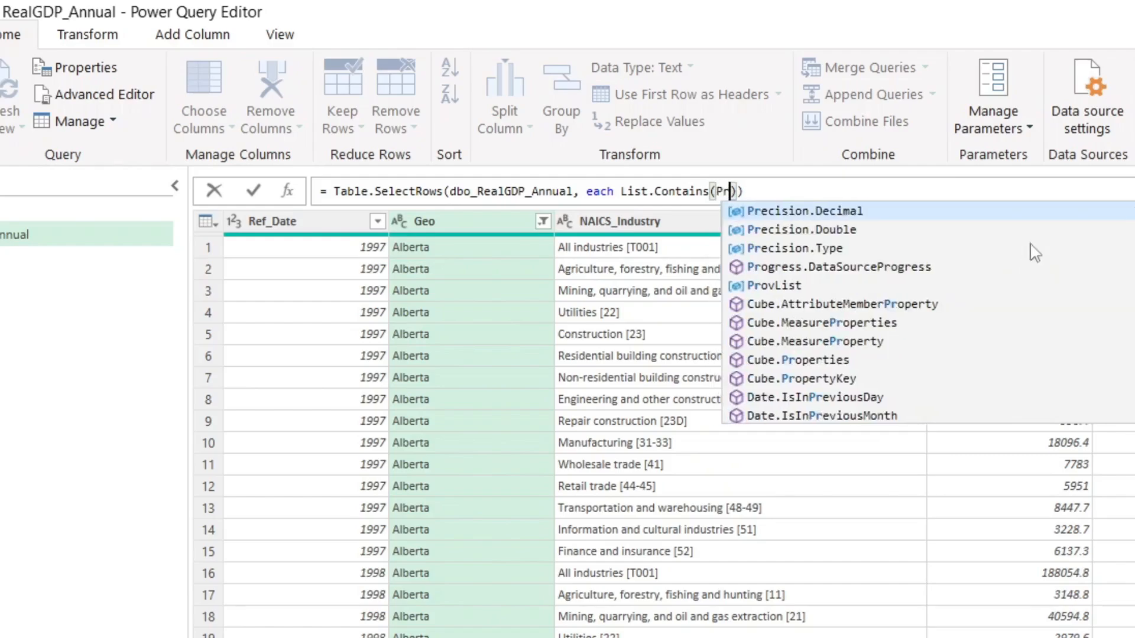
type("ov")
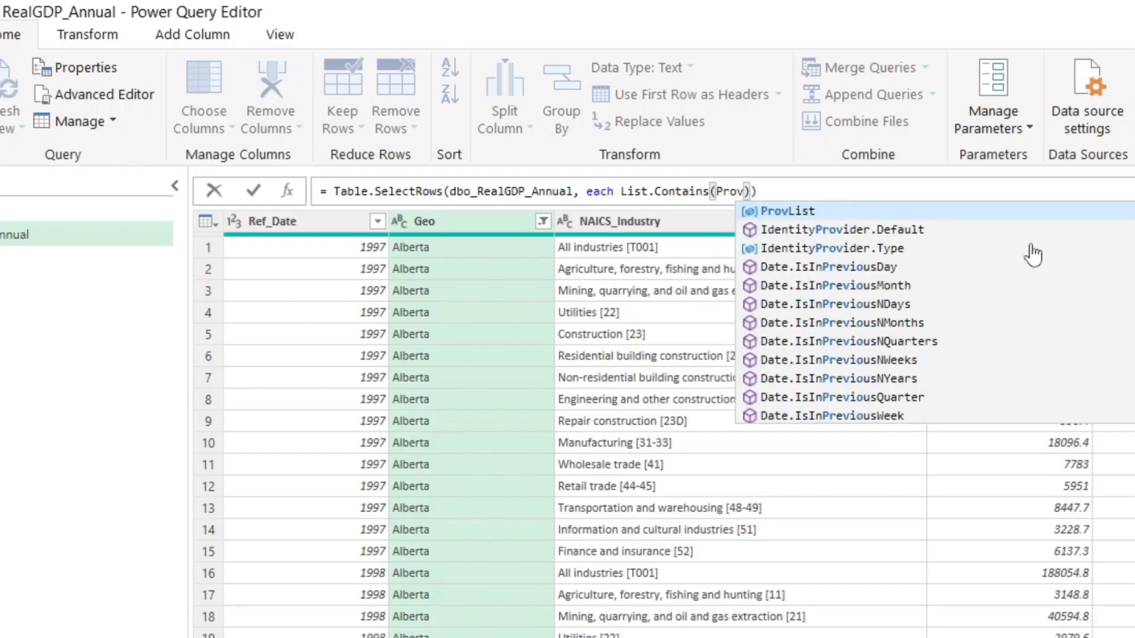
mouse_move(785, 224)
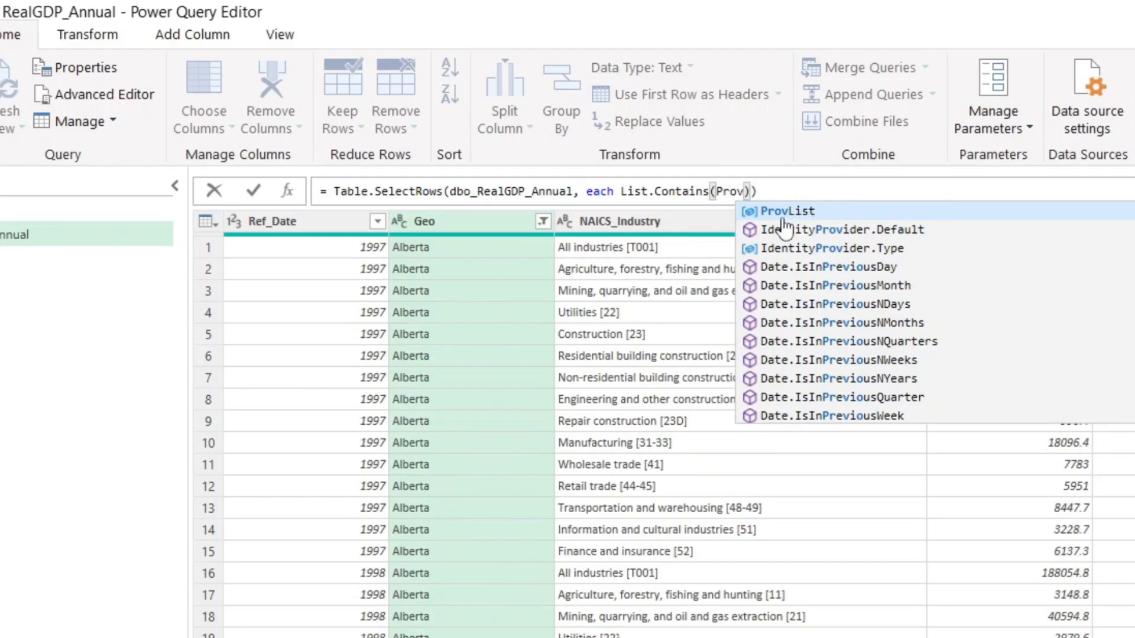
mouse_move(795, 224)
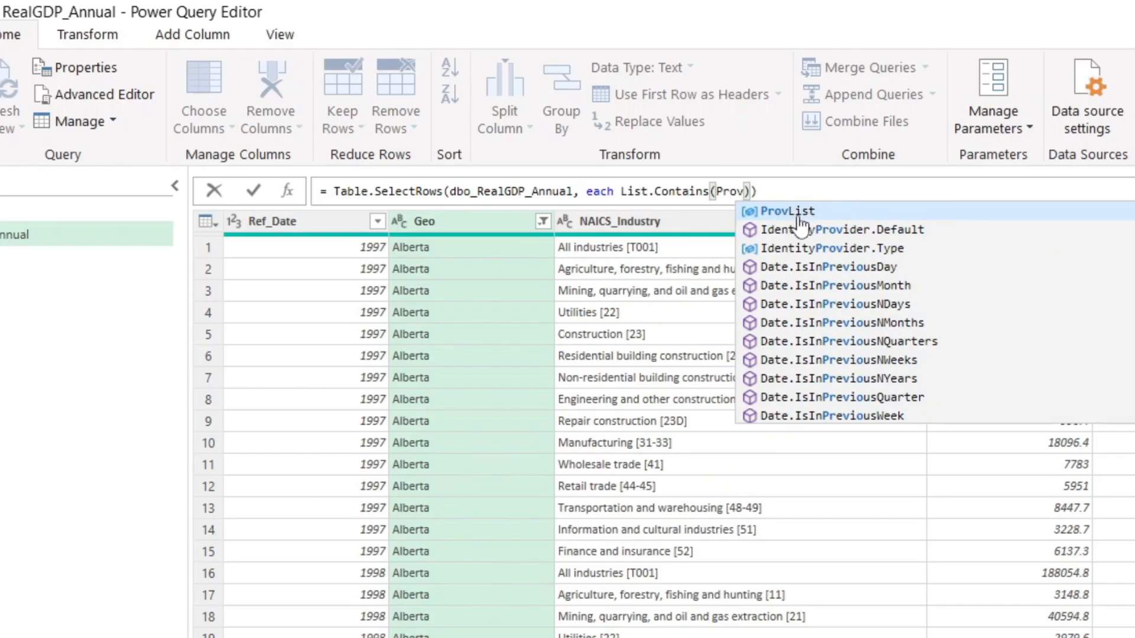
left_click(783, 211)
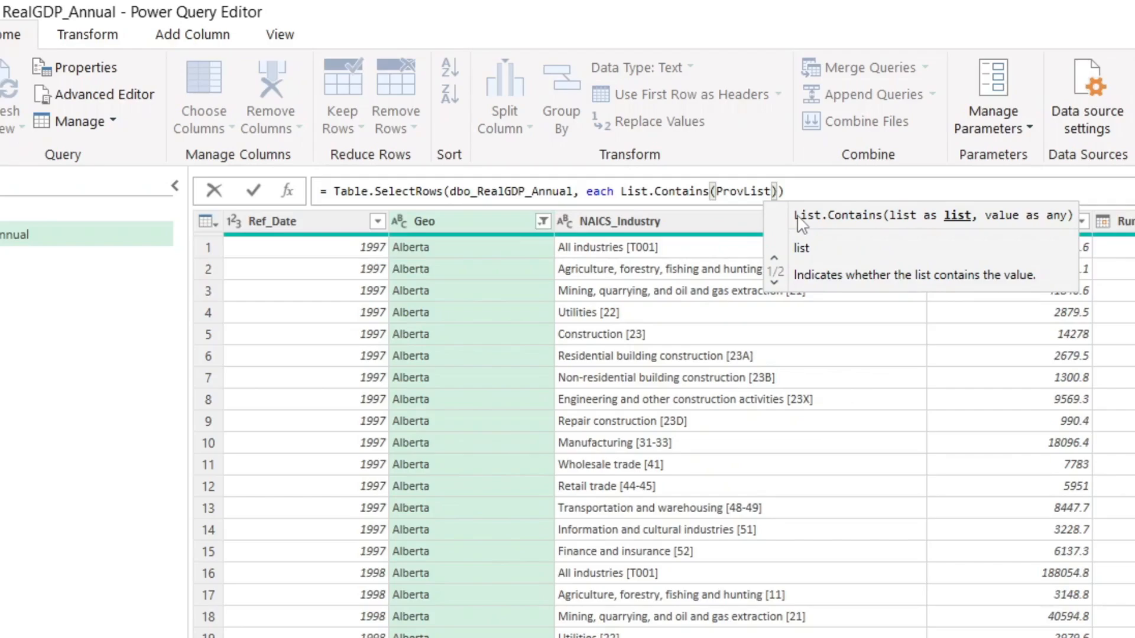
type(",")
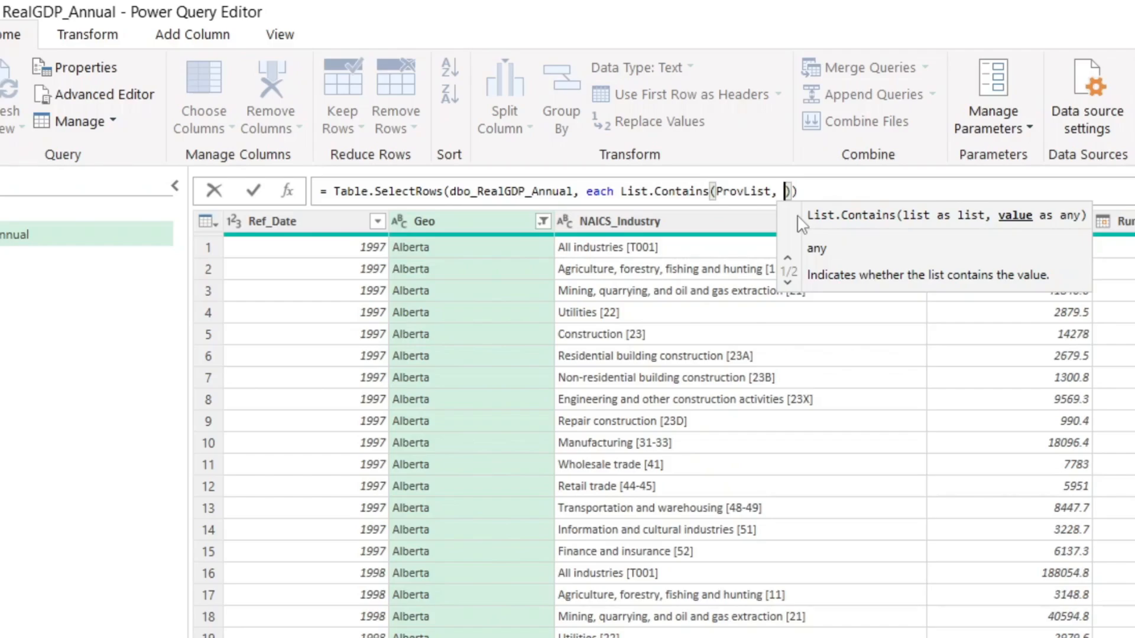
type("[Geo]")
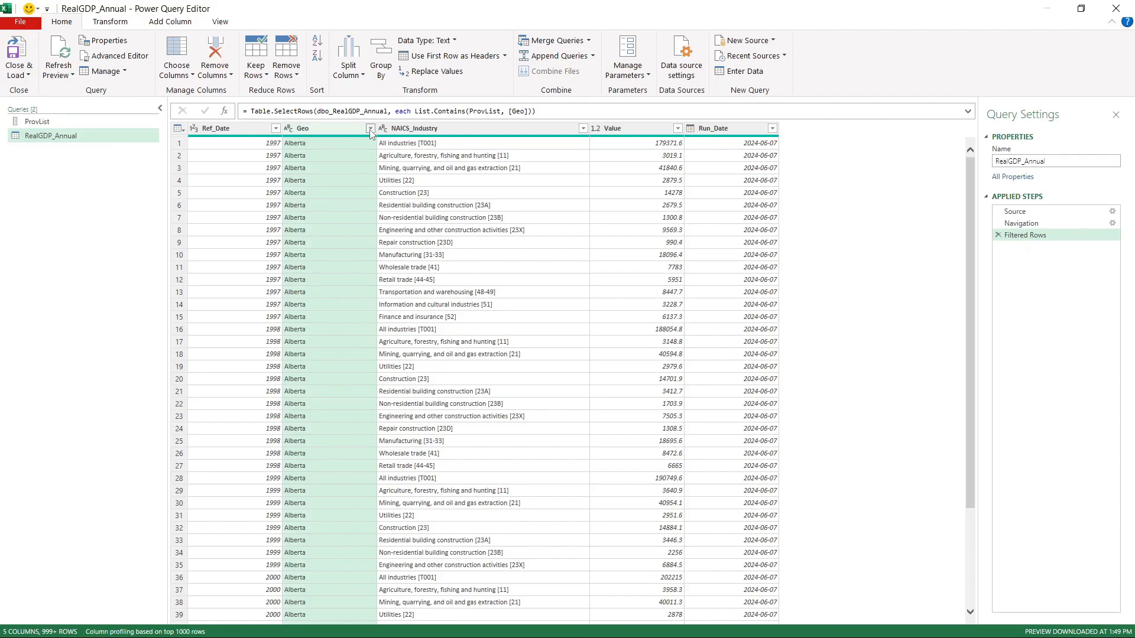
Check Geo now includes Alberta and British Columbia, then return to ProvList.
left_click(370, 128)
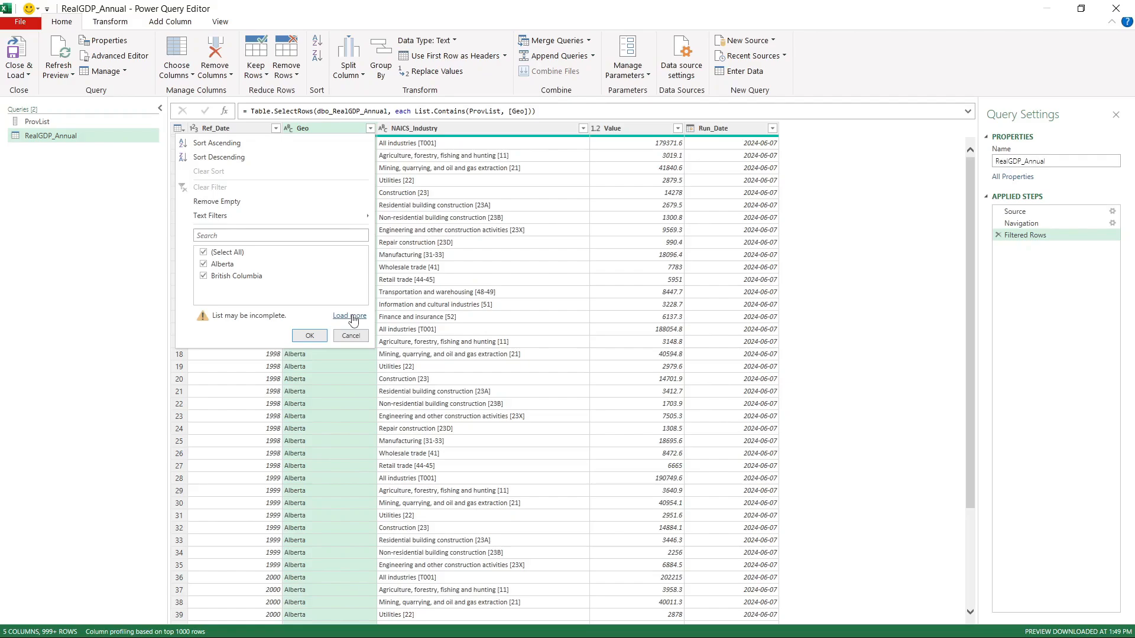
left_click(350, 316)
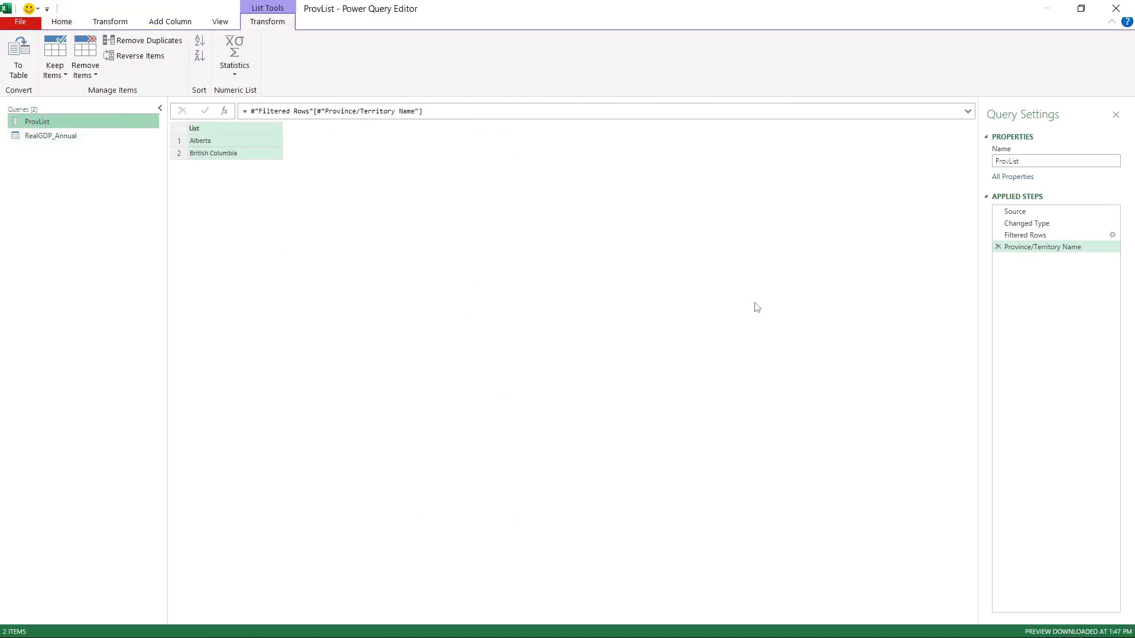
Change ProvList's Region filter from Western to Atlantic, yielding the four Atlantic provinces.
left_click(1025, 234)
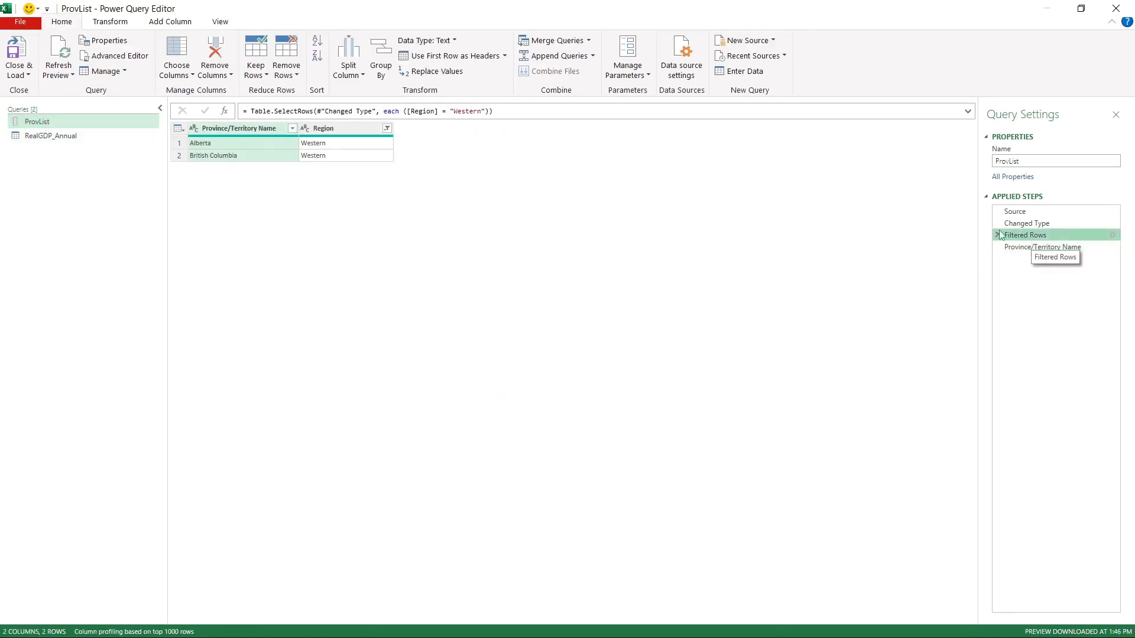
left_click(292, 128)
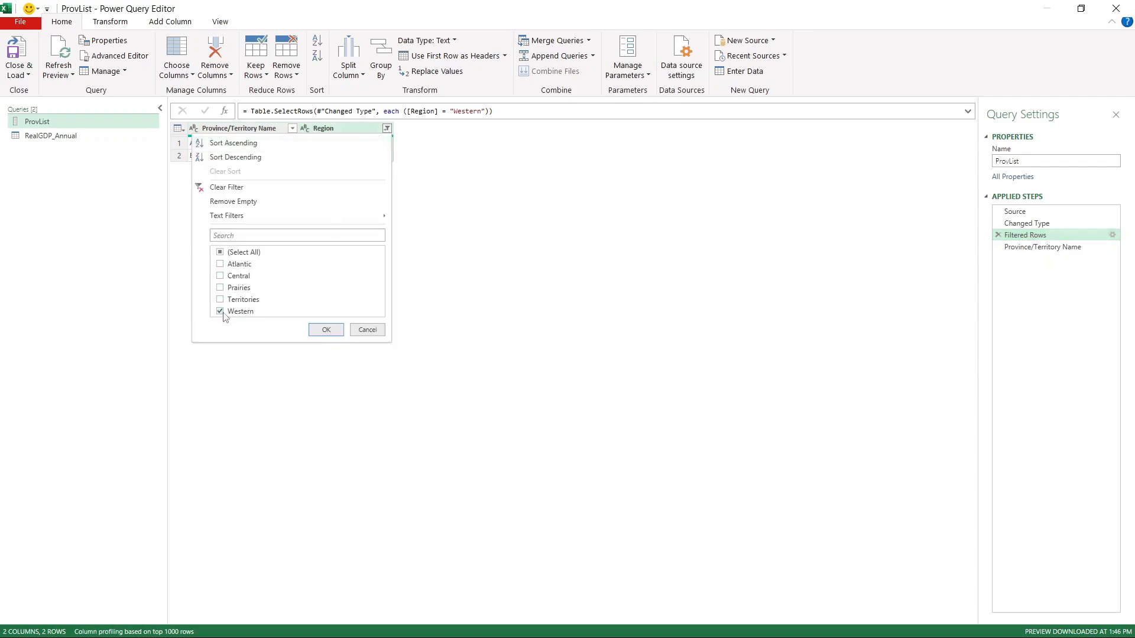
left_click(220, 311)
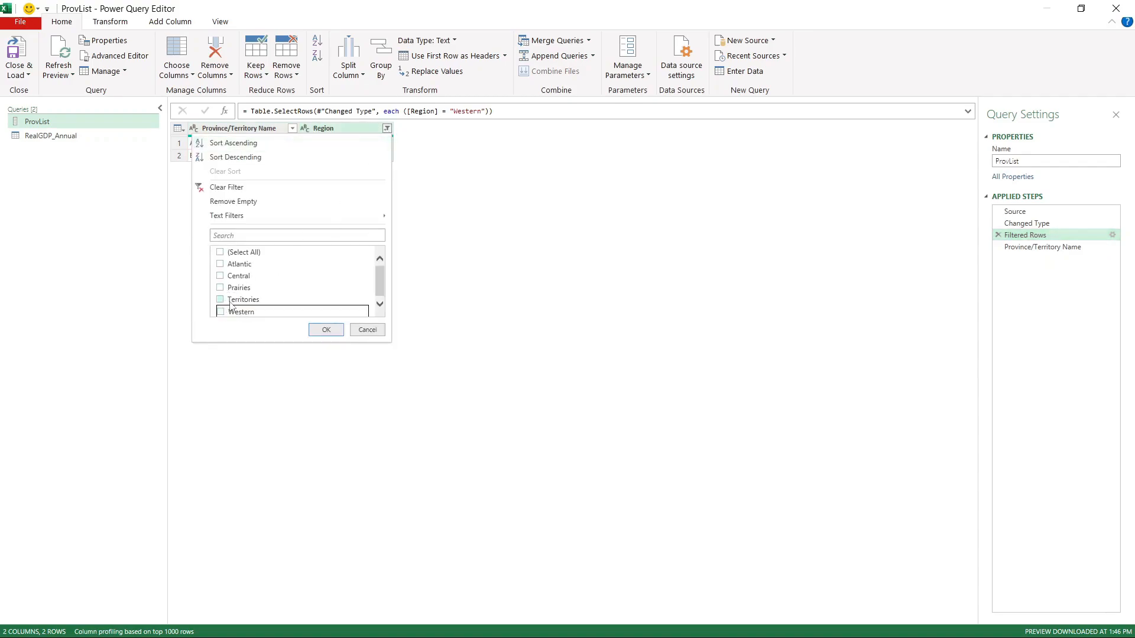
left_click(220, 264)
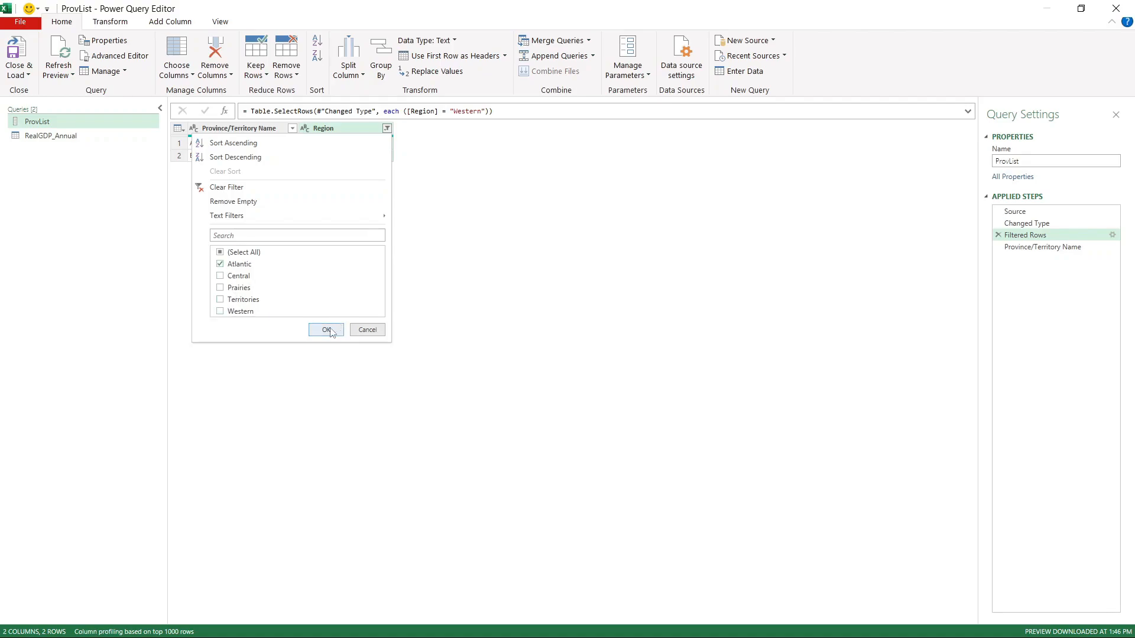
left_click(326, 330)
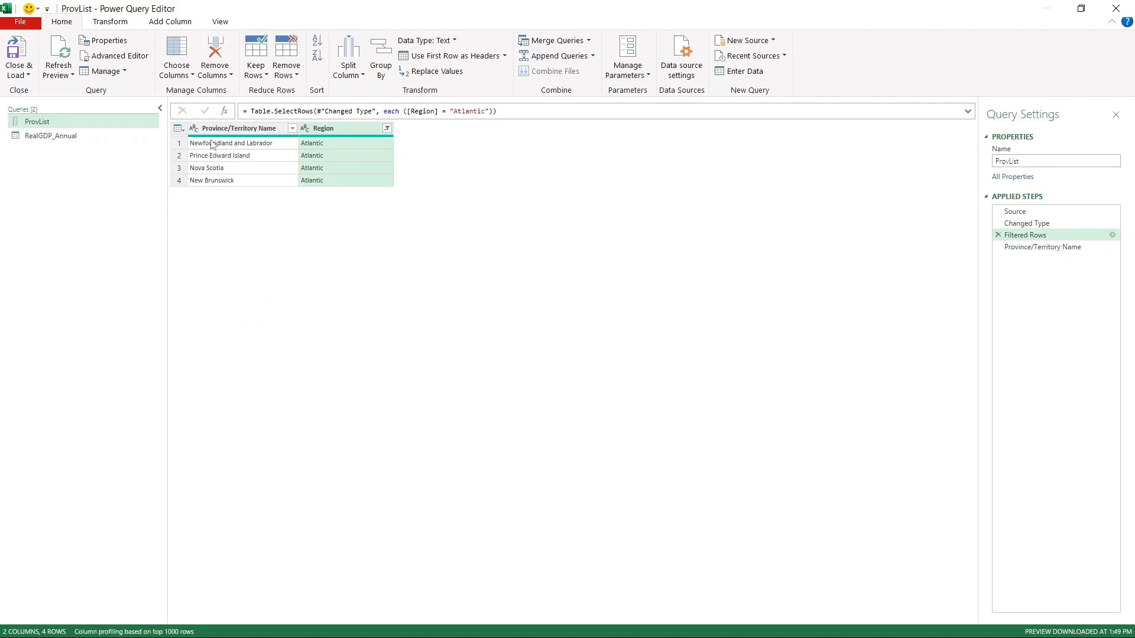
mouse_move(1043, 247)
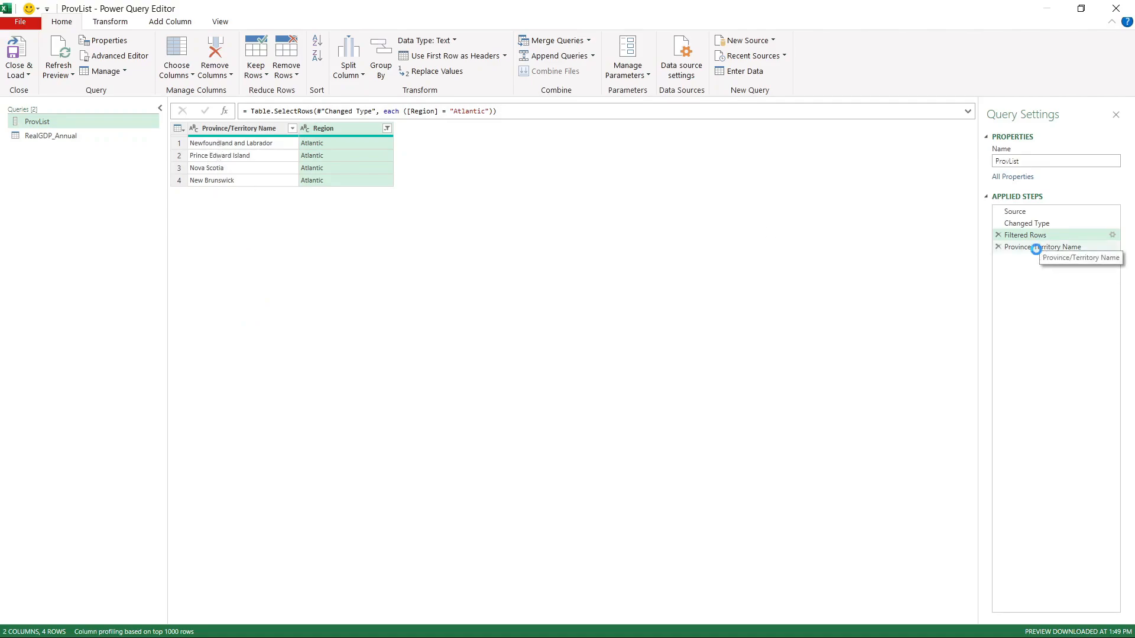
left_click(1044, 247)
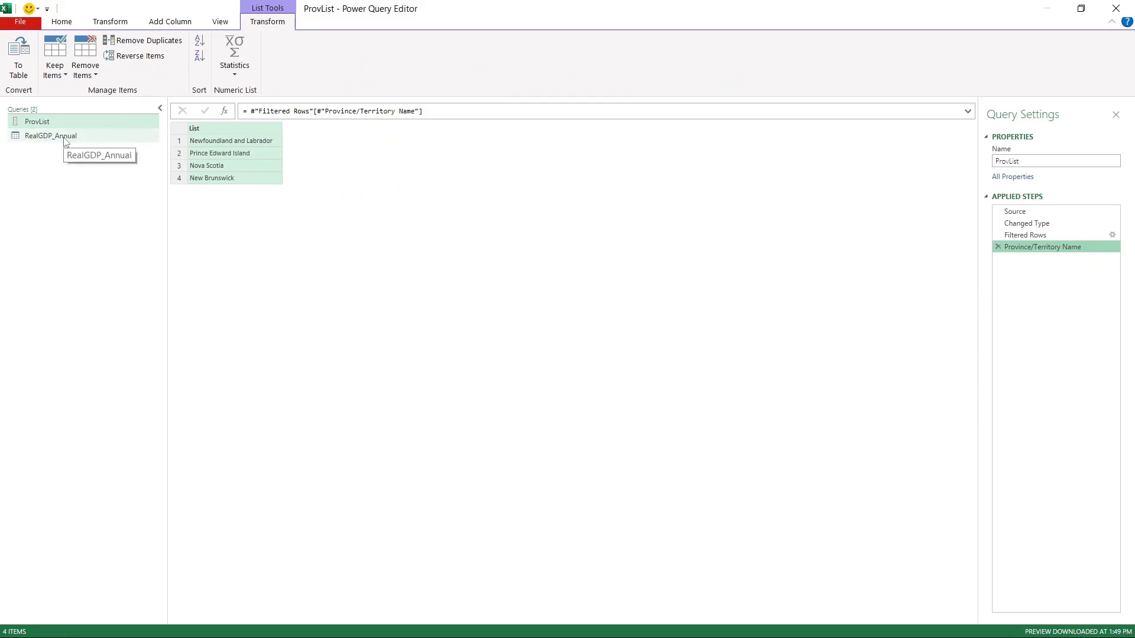
Verify RealGDP_Annual's Geo now holds only the four Atlantic provinces.
left_click(49, 135)
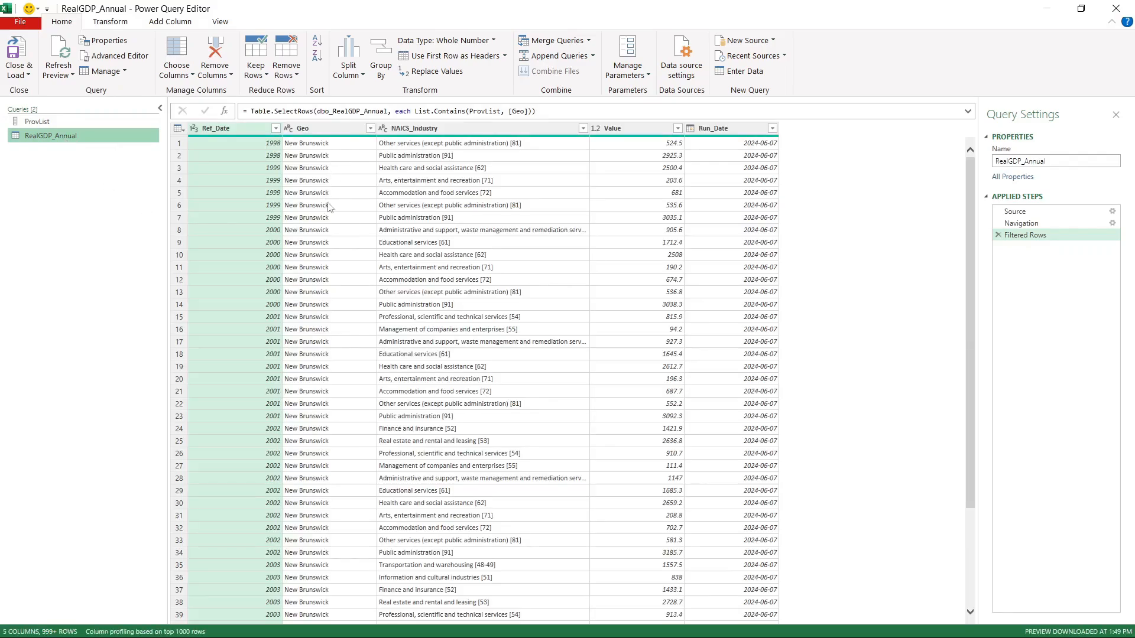
left_click(370, 128)
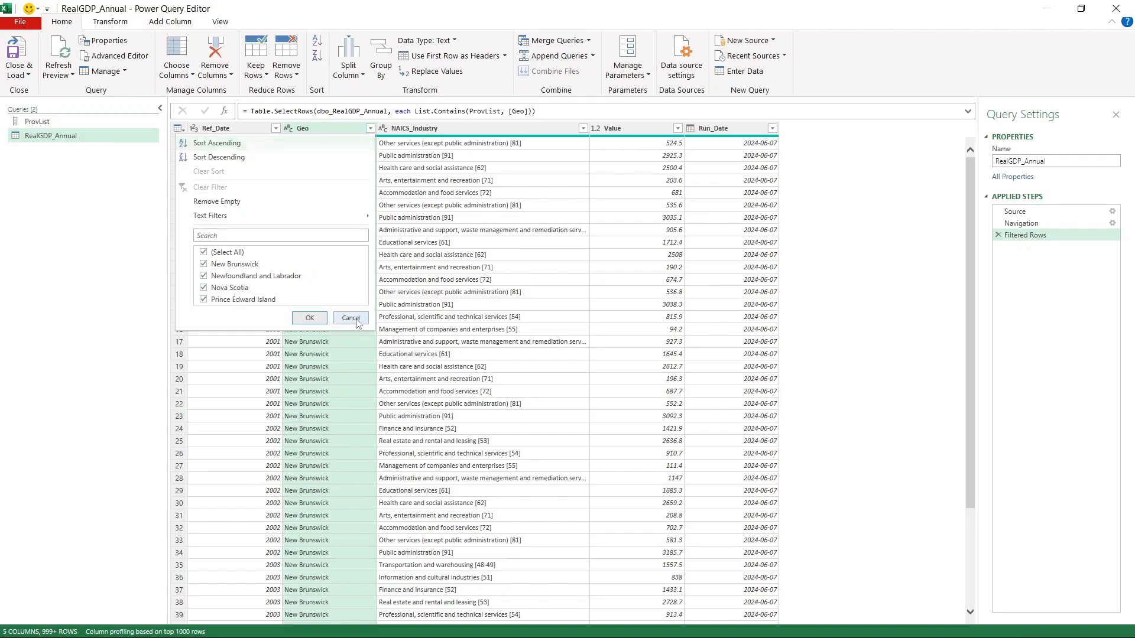
left_click(350, 318)
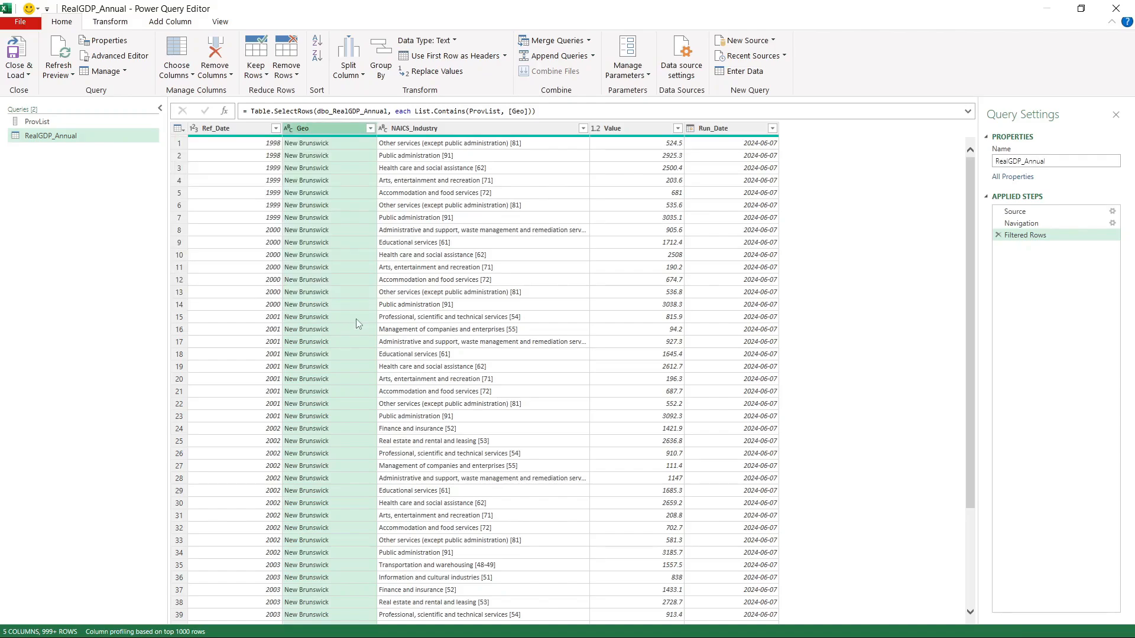